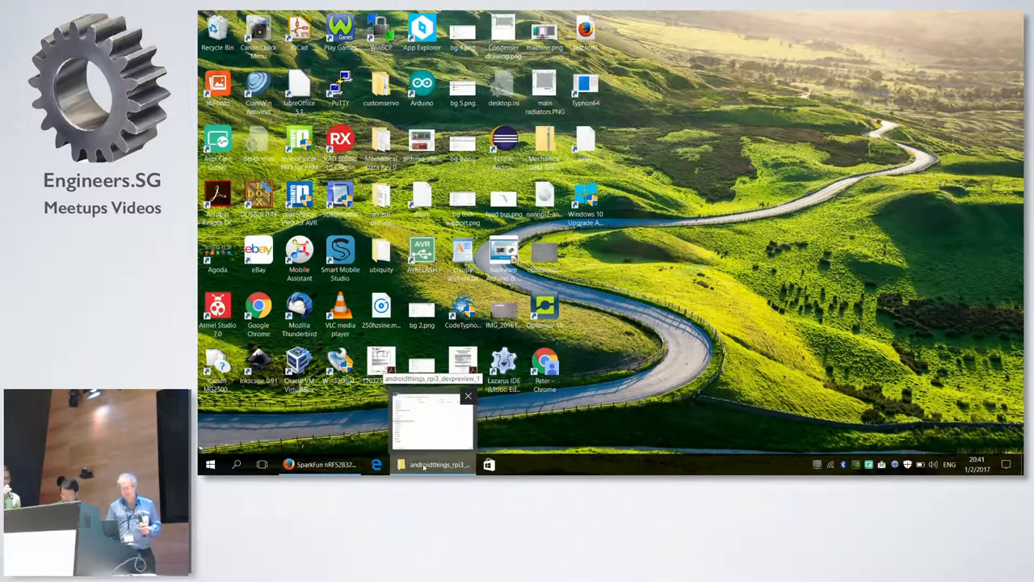
# Restore the androidthings_rpi3_devpreview_1 folder window holding iot_rpi3.img from the taskbar
pyautogui.click(432, 421)
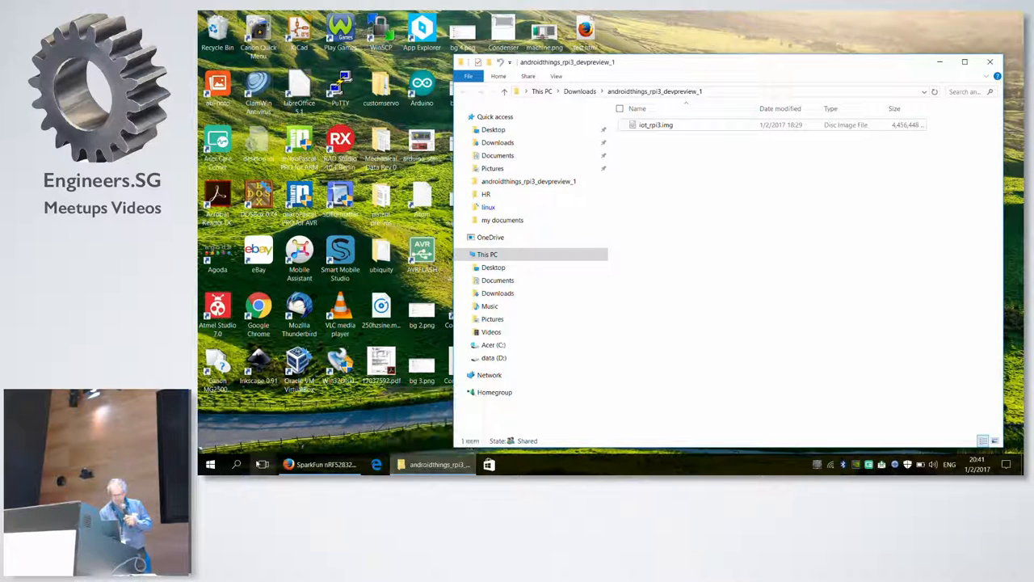
# Show the SparkFun nRF52832 Breakout page, then the Geekcreit ESP32 listing at S$31.22
pyautogui.click(319, 463)
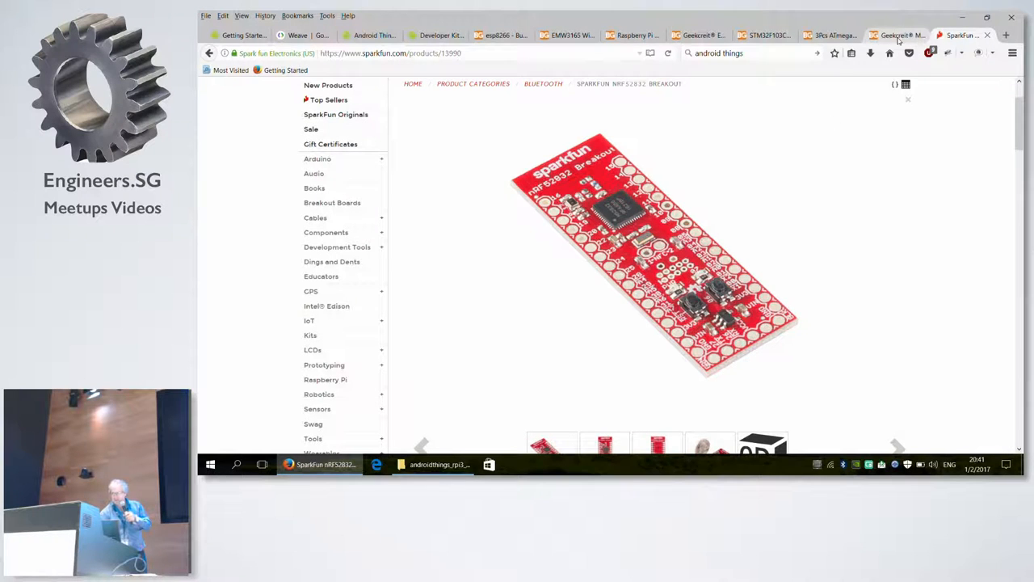
pyautogui.click(889, 35)
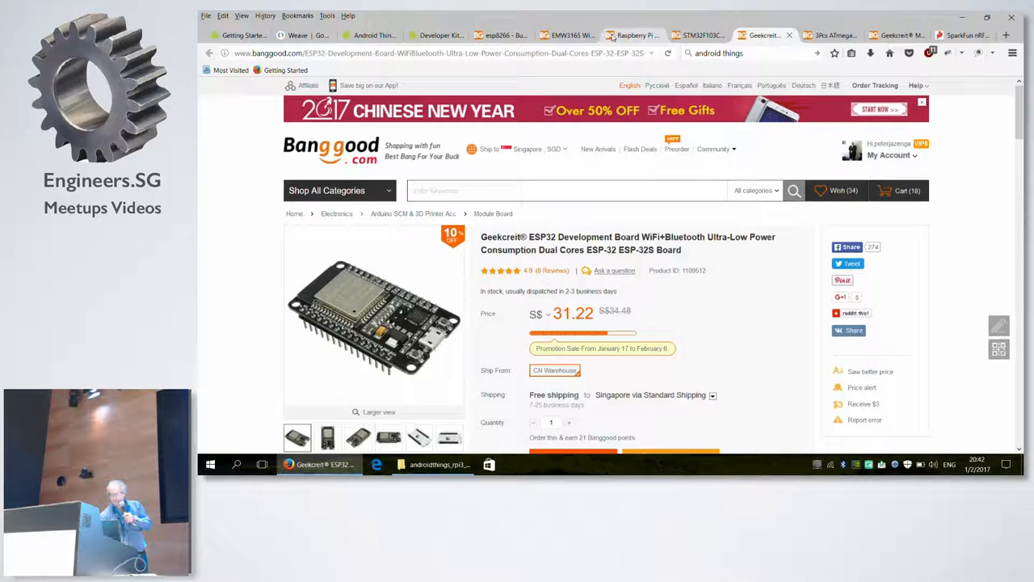
# Switch to the EMW3165 WiFiMCU board listing priced at S$13.34
pyautogui.click(557, 35)
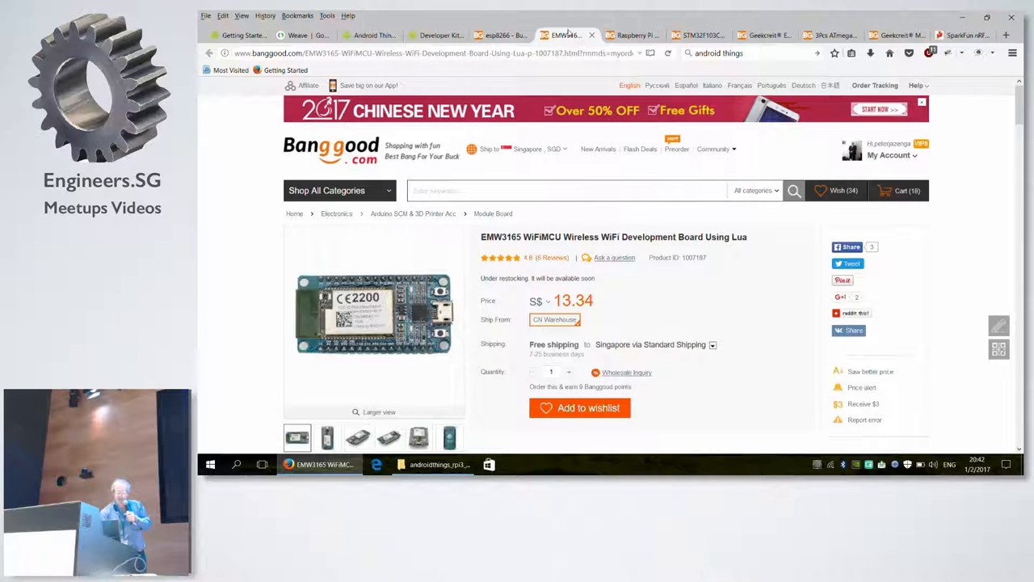
# Switch to the Android Things Developer Kits page listing Intel Edison, NXP Pico and Raspberry Pi 3
pyautogui.click(238, 34)
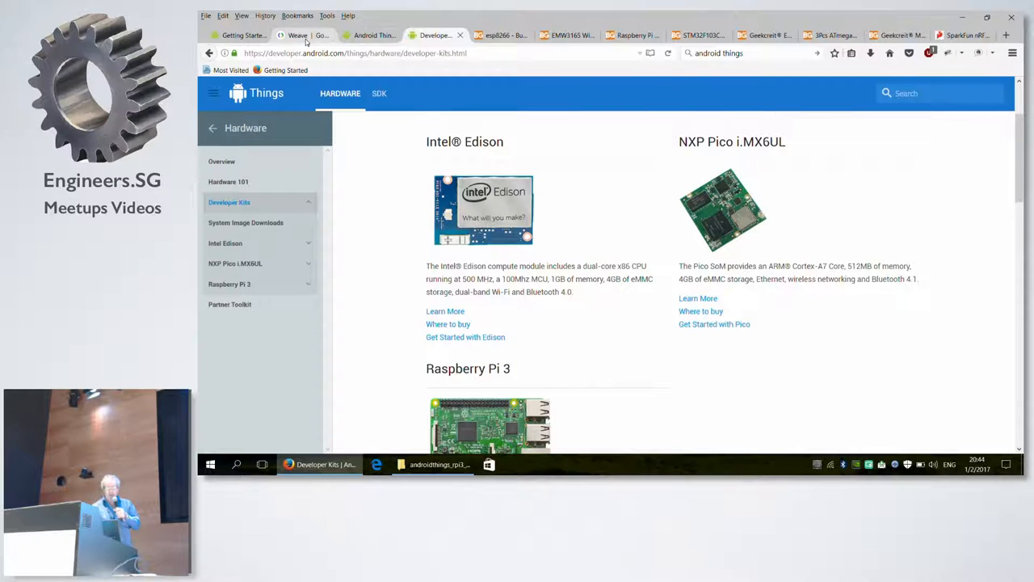
pyautogui.click(297, 34)
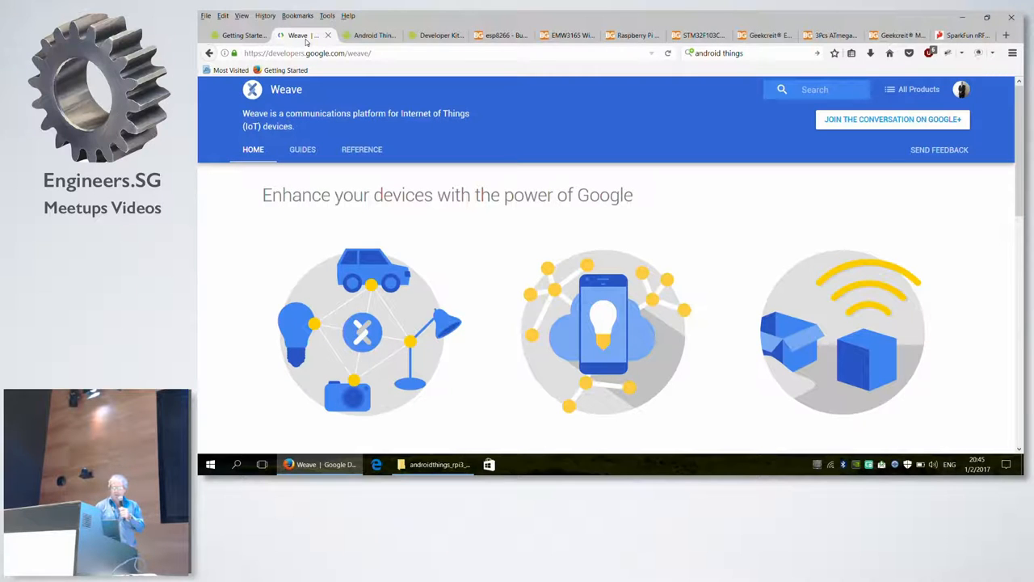
pyautogui.click(432, 35)
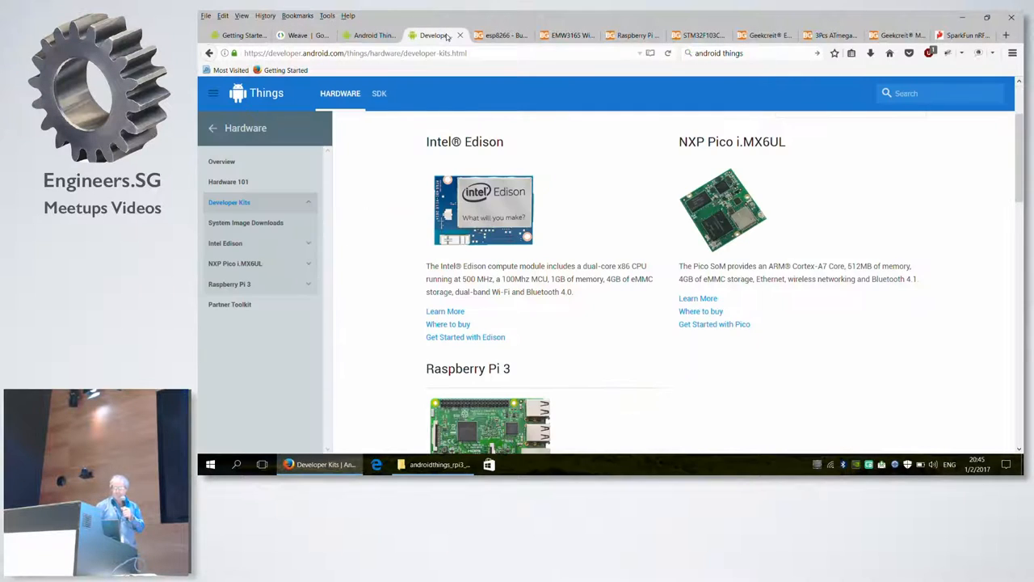